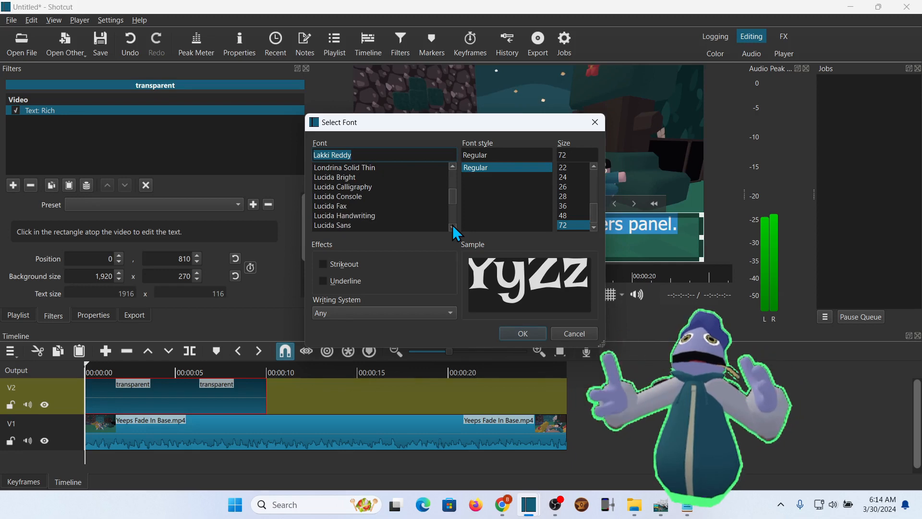
- Preview the finished Luckiest Guy title alone, then return to the base project with only the V1 clip
click(333, 224)
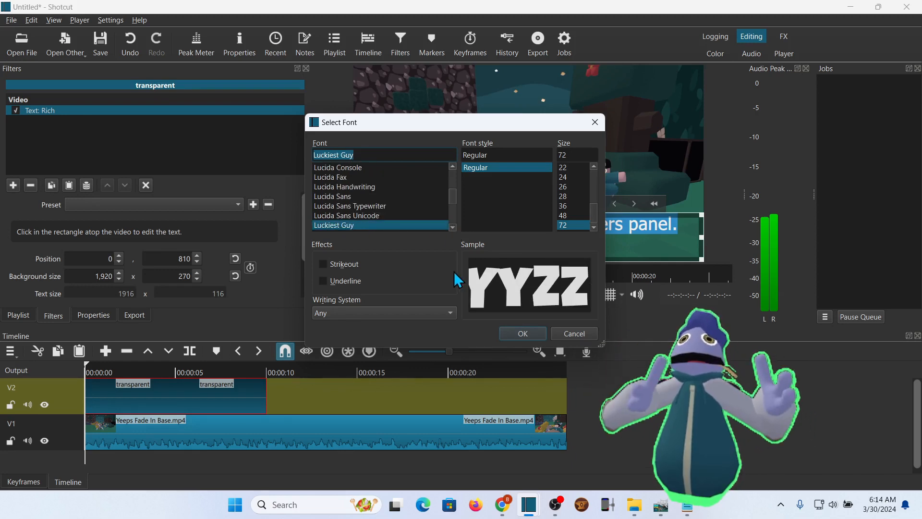
click(521, 333)
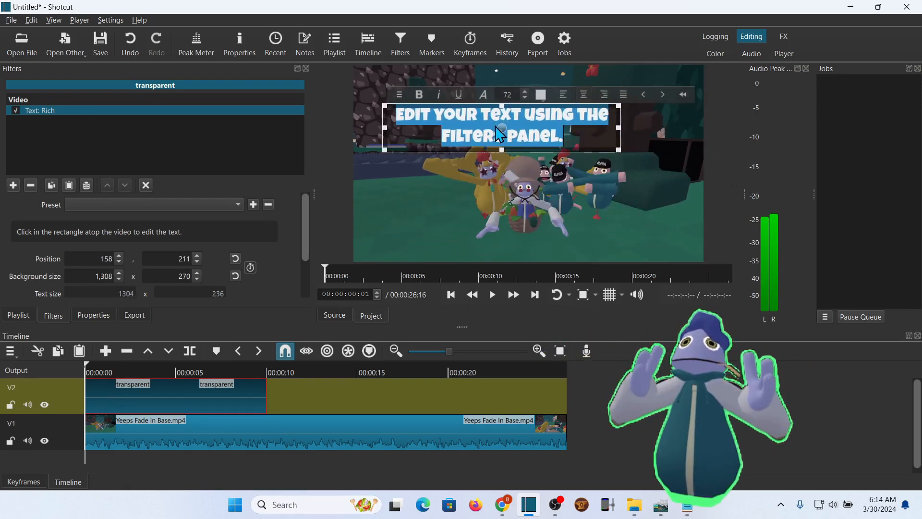
click(43, 441)
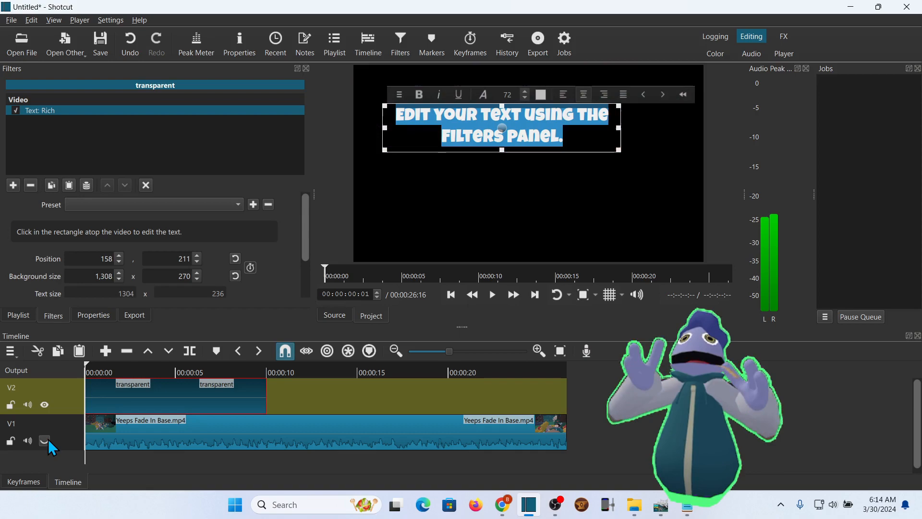
mouse_move(43, 440)
text(HOW TO F)
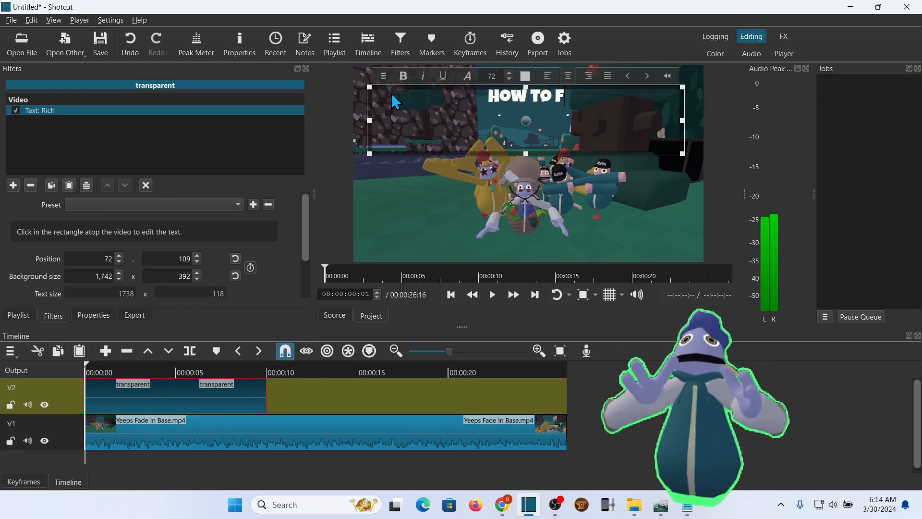
click(21, 45)
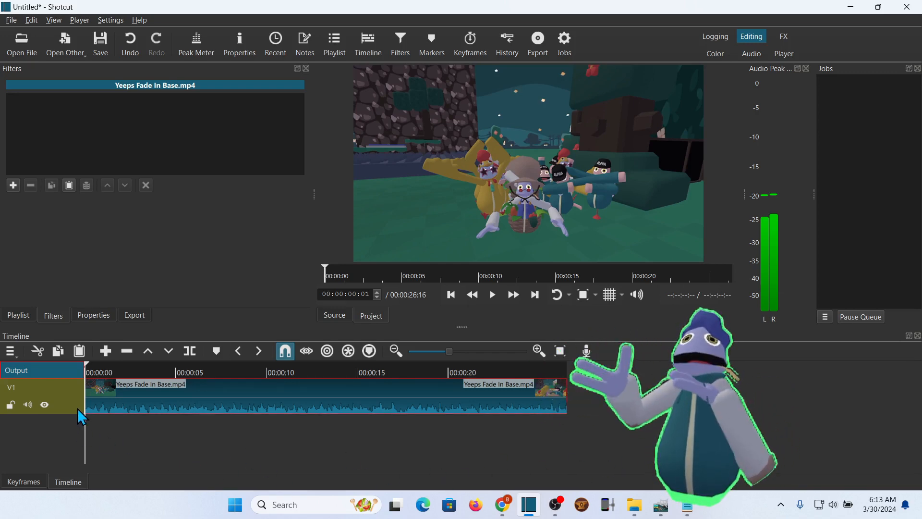
- Add a new video track V2 above V1 via Track Operations
right_click(41, 393)
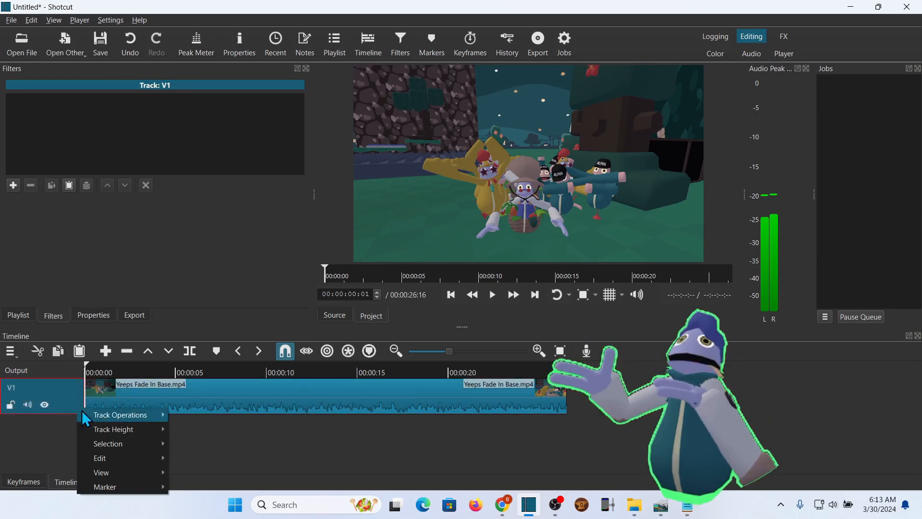
click(120, 415)
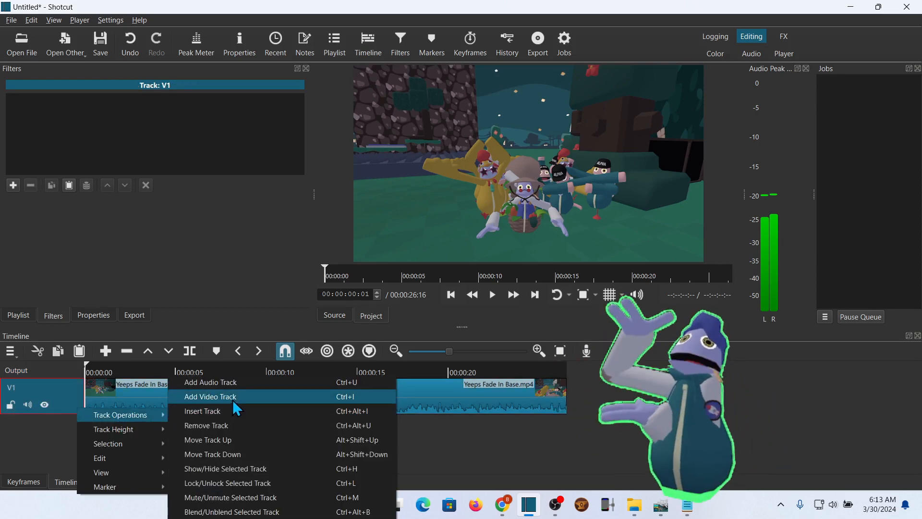
click(209, 395)
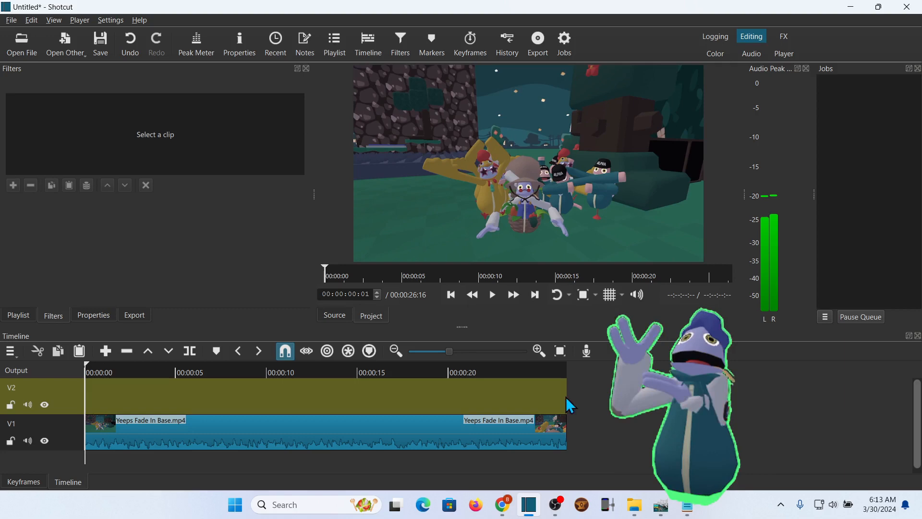
mouse_move(64, 44)
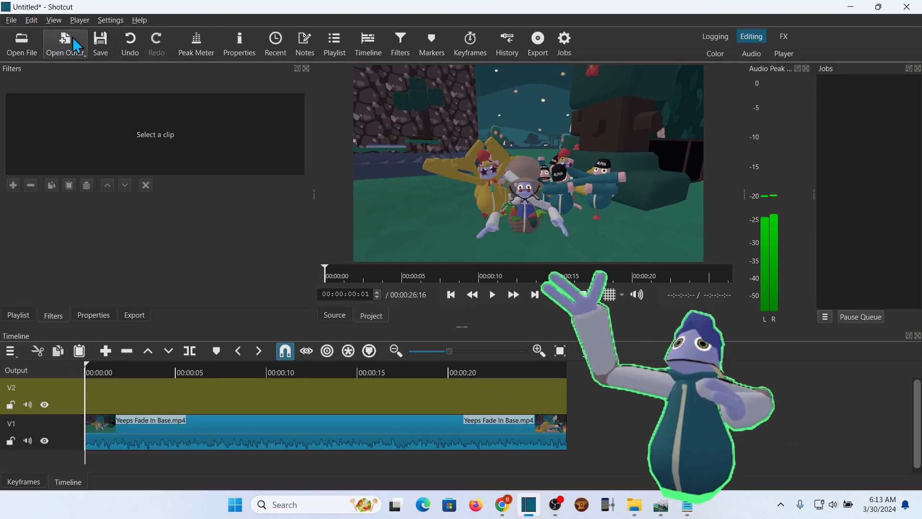
- Create a new Rich text clip from Open Other and open it in the player
click(64, 45)
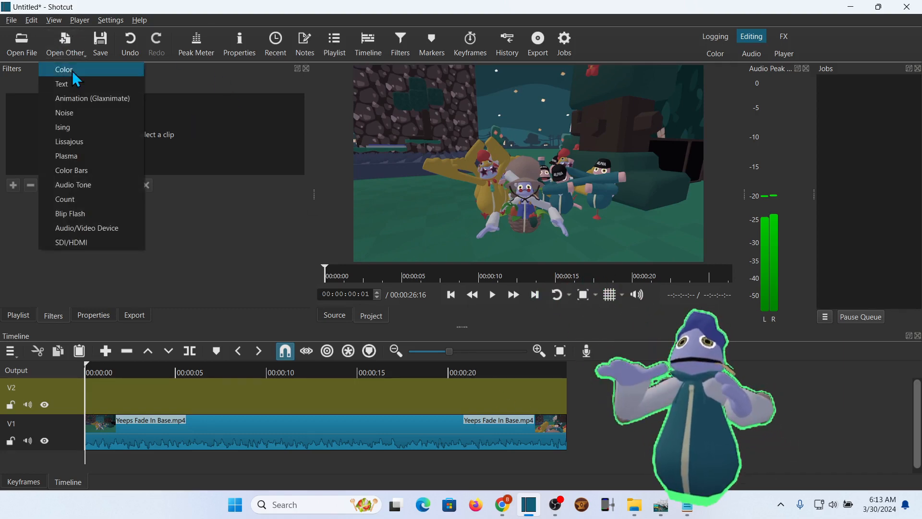
click(61, 83)
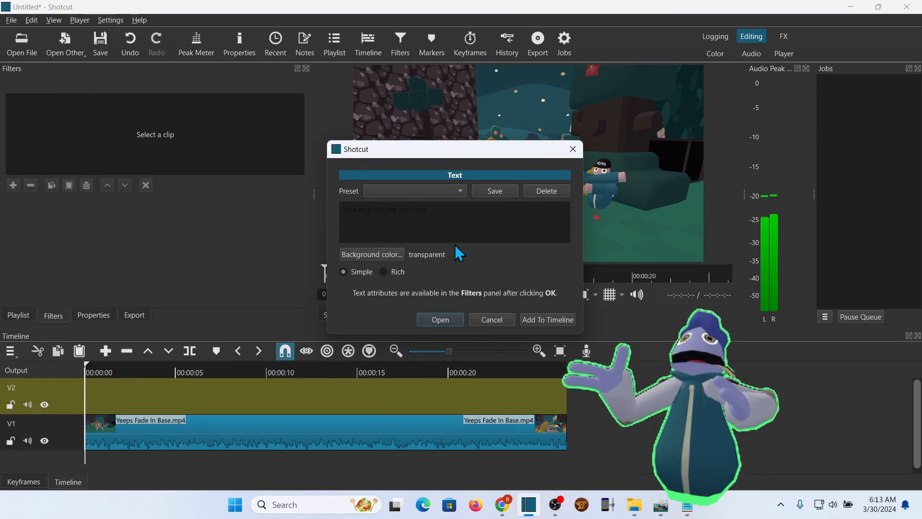
mouse_move(490, 261)
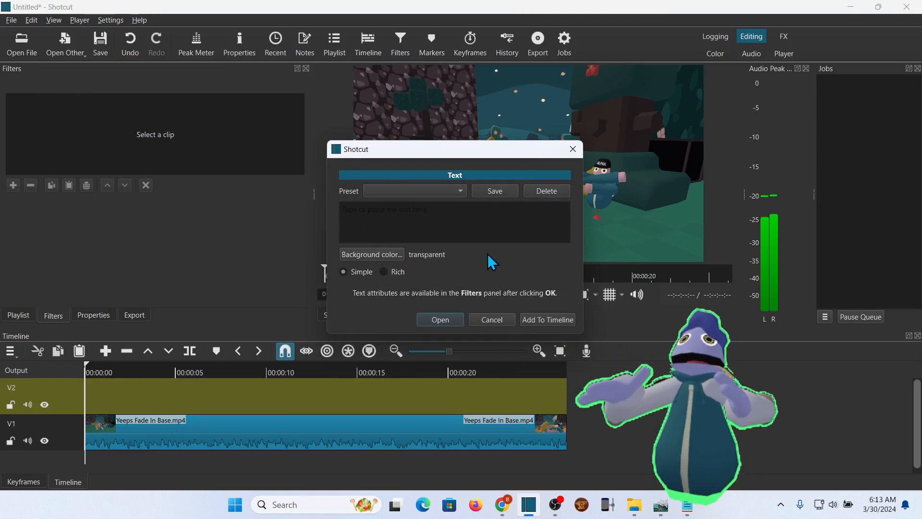
click(383, 270)
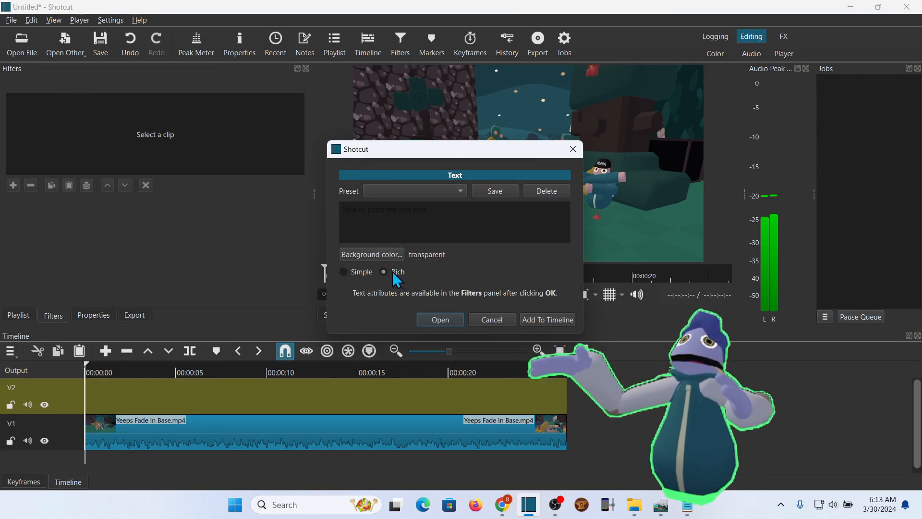
mouse_move(452, 268)
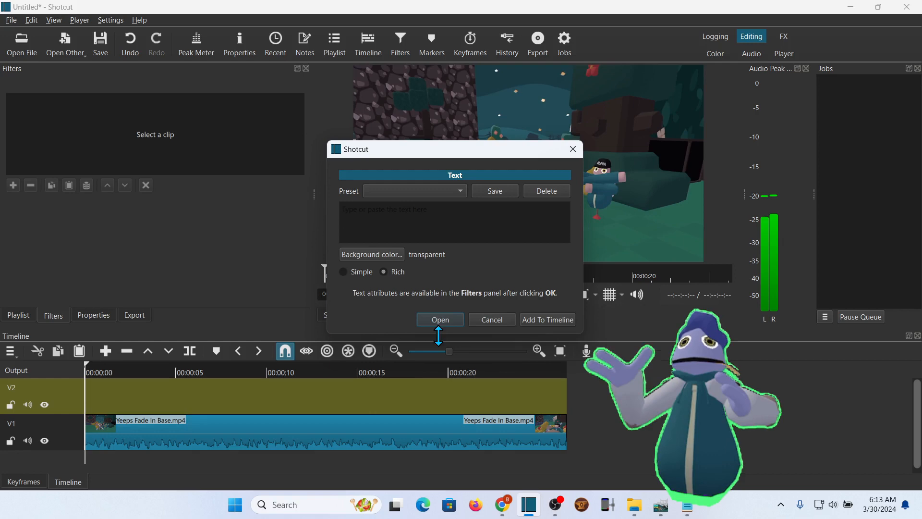
click(439, 319)
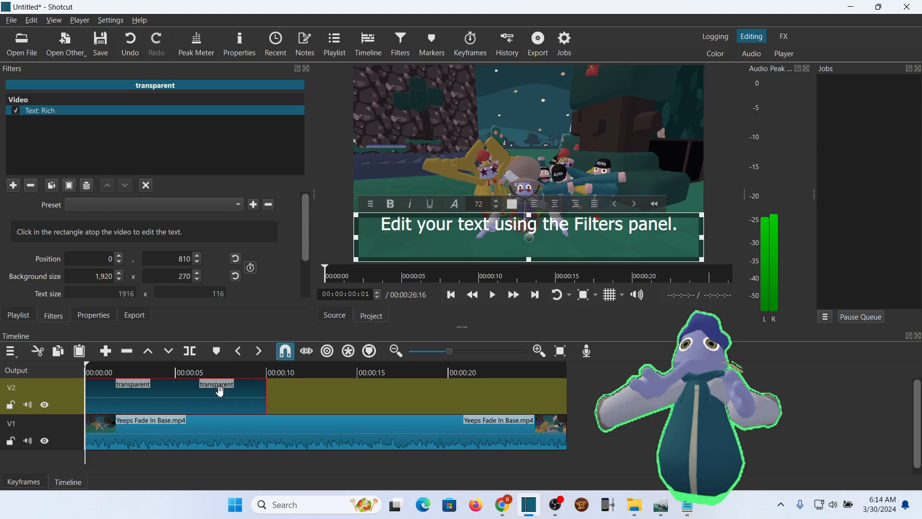
mouse_move(385, 236)
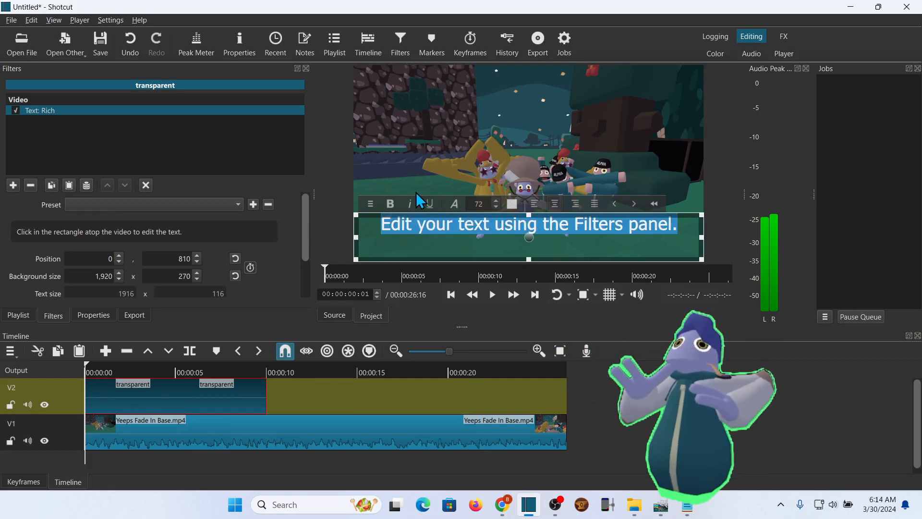
- Bring up the font chooser for the V2 title's placeholder text
click(454, 204)
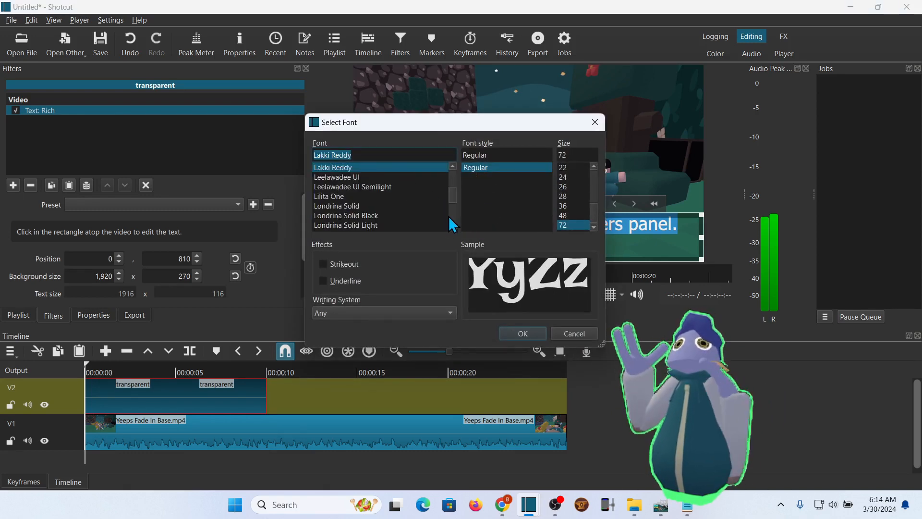
- Set the title to the Luckiest Guy font and toggle the base video track off and back on
scroll(down, 3)
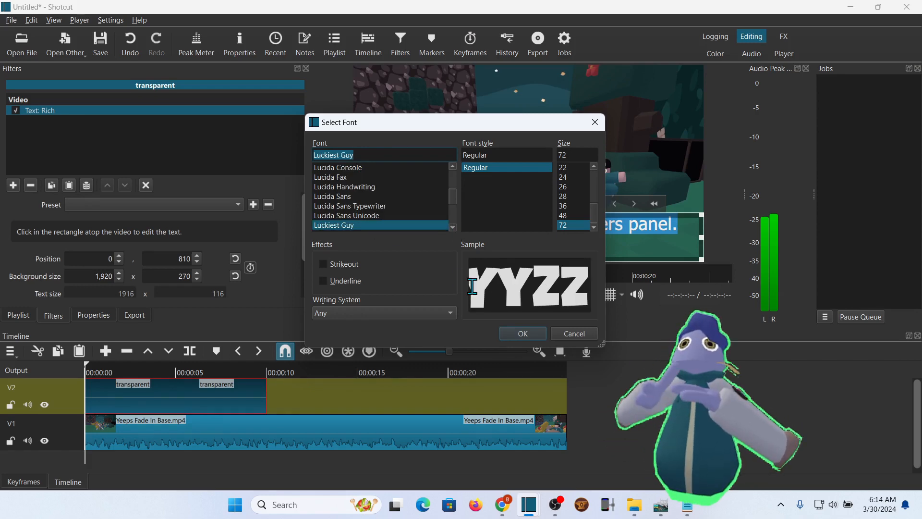
click(521, 333)
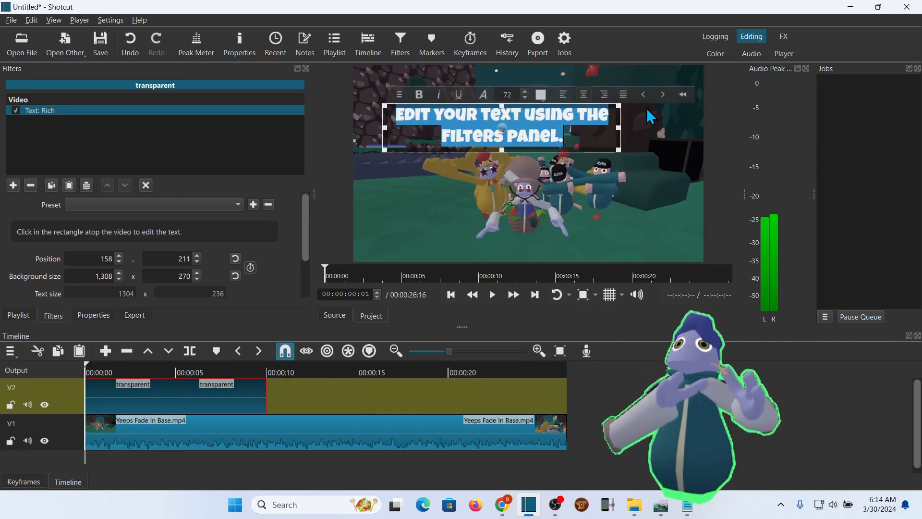
click(44, 440)
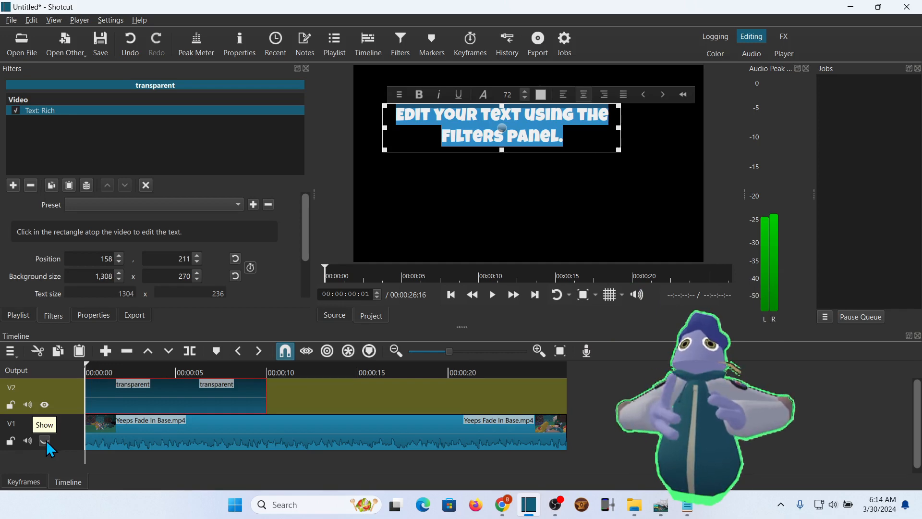
click(43, 441)
text(HOW)
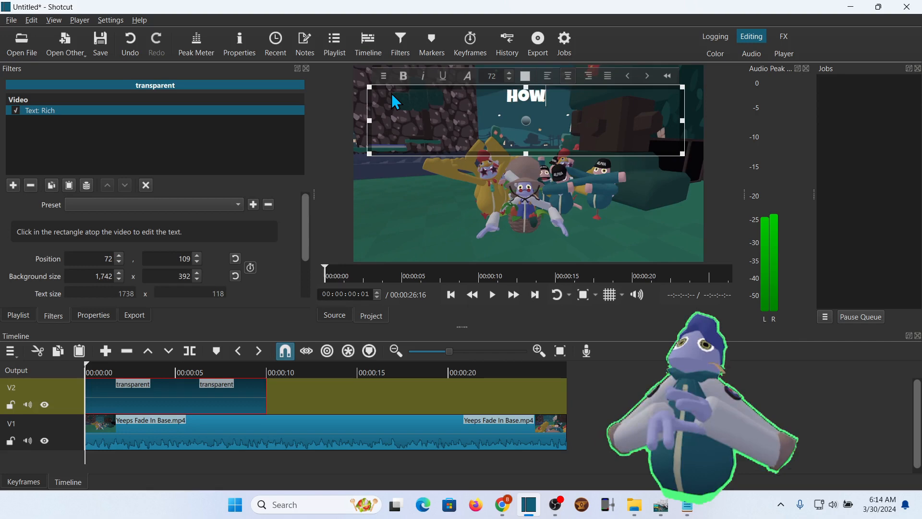
- Rewrite the title as 'HOW TO FADE IN AND FADE OUT TITLES.'
text(TO FA)
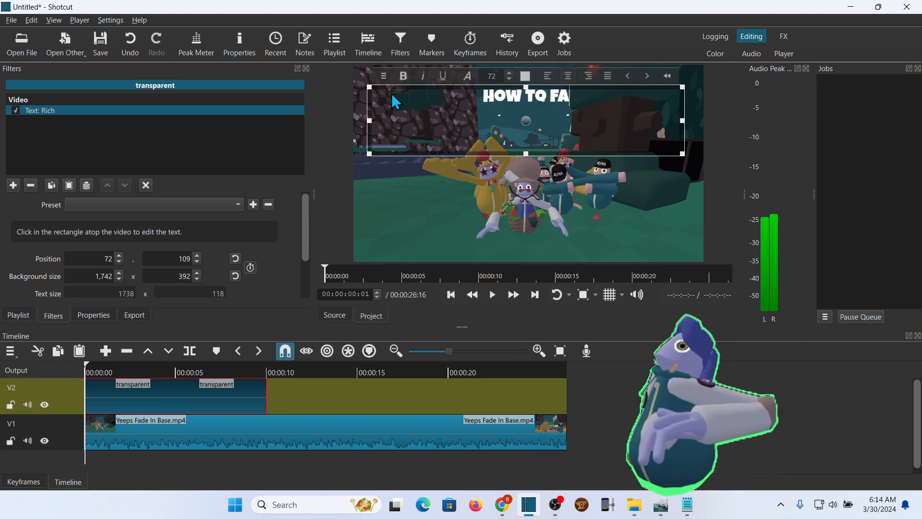
text(DE IN)
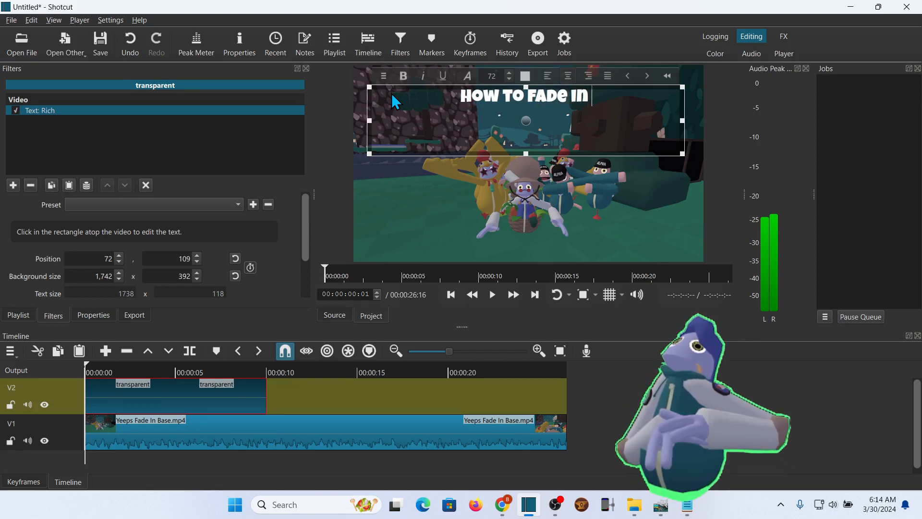
text(AND FADE OUT TITLES.)
click(498, 76)
text(105)
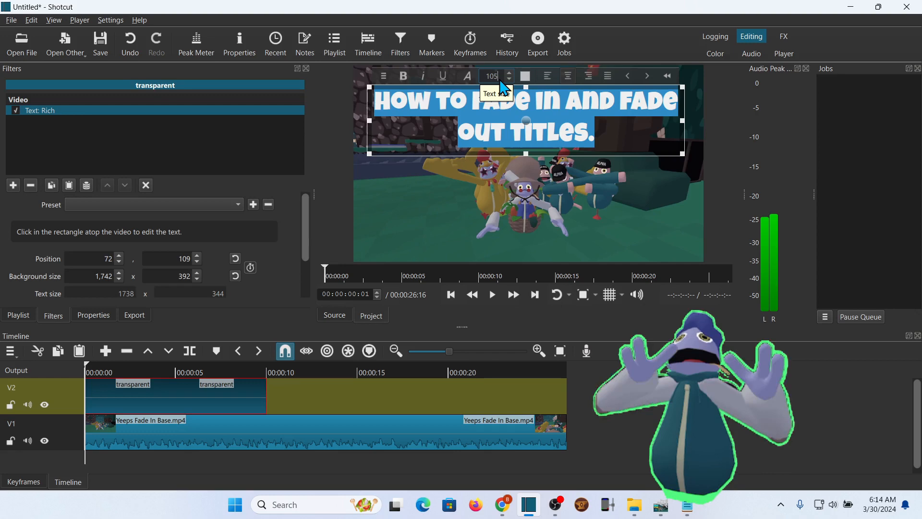
mouse_move(664, 191)
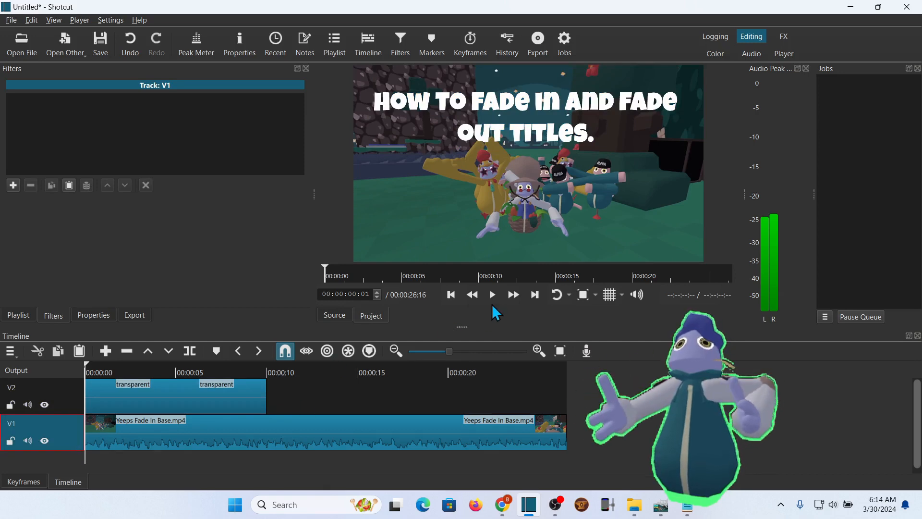
- Play and pause the video to preview the title over the footage
click(492, 294)
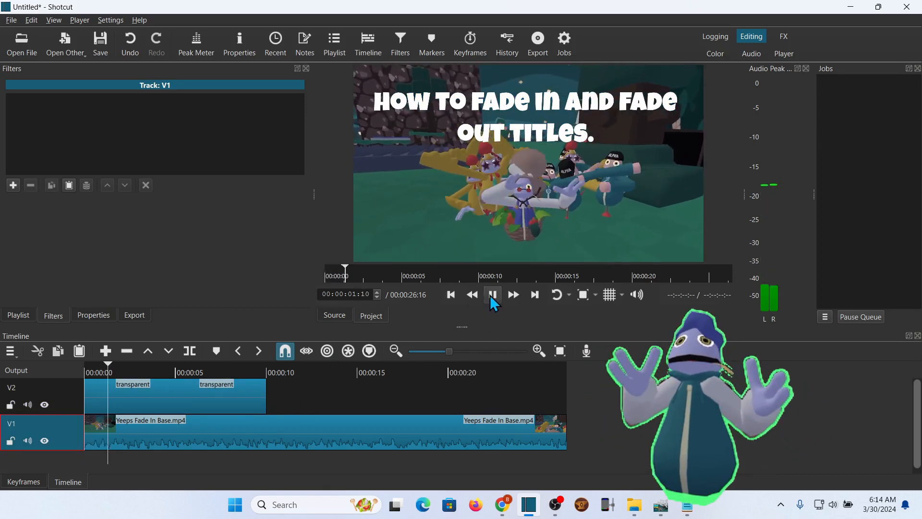
click(492, 294)
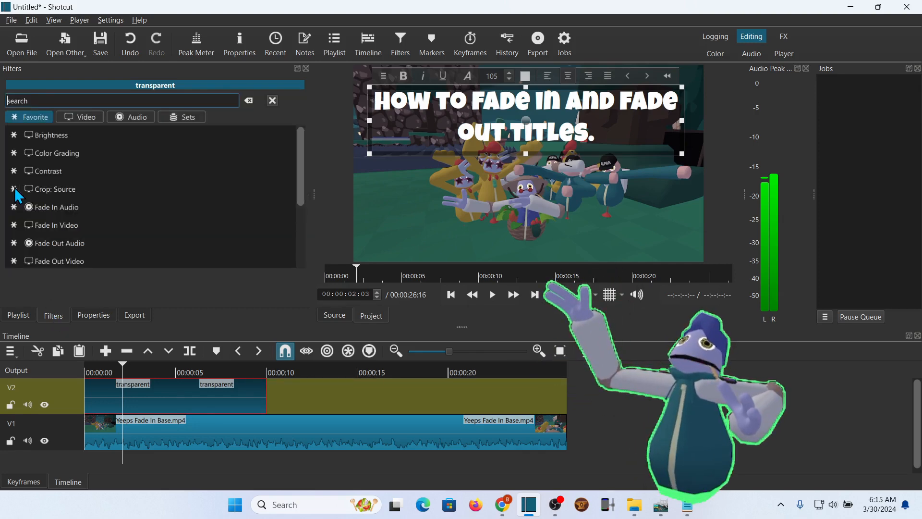
- Apply the Fade In Video filter from Favorites to the title clip, keeping a 3-second duration
click(58, 225)
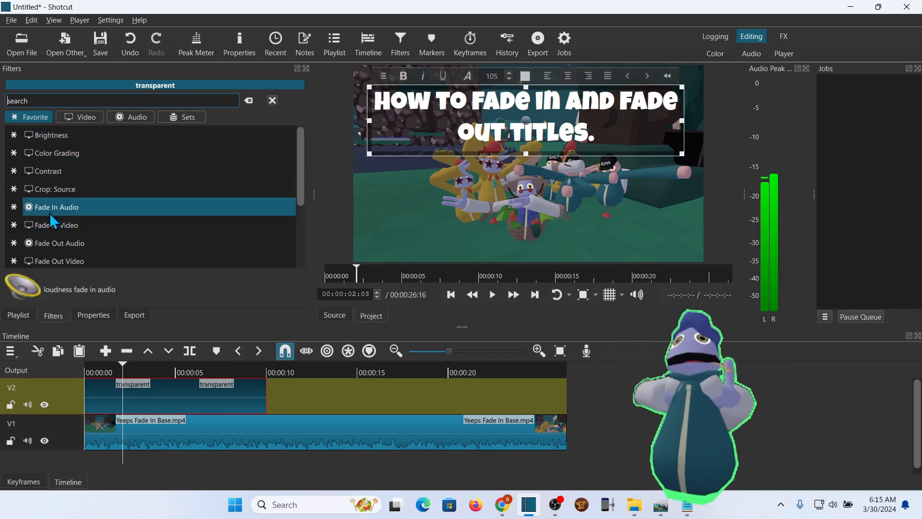
click(80, 117)
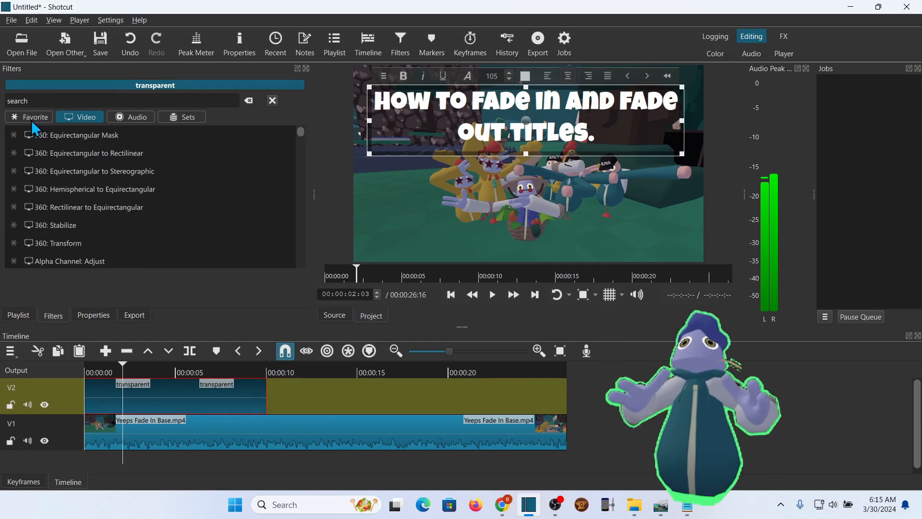
click(28, 116)
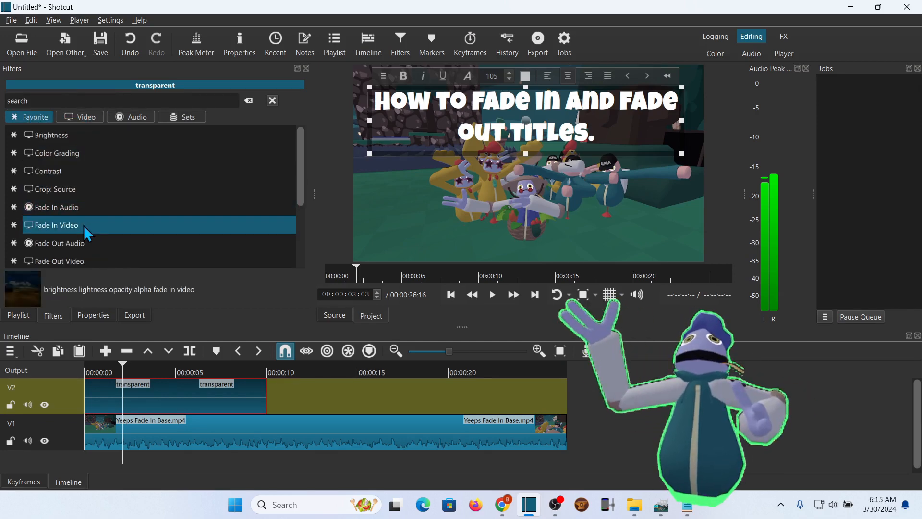
double_click(56, 225)
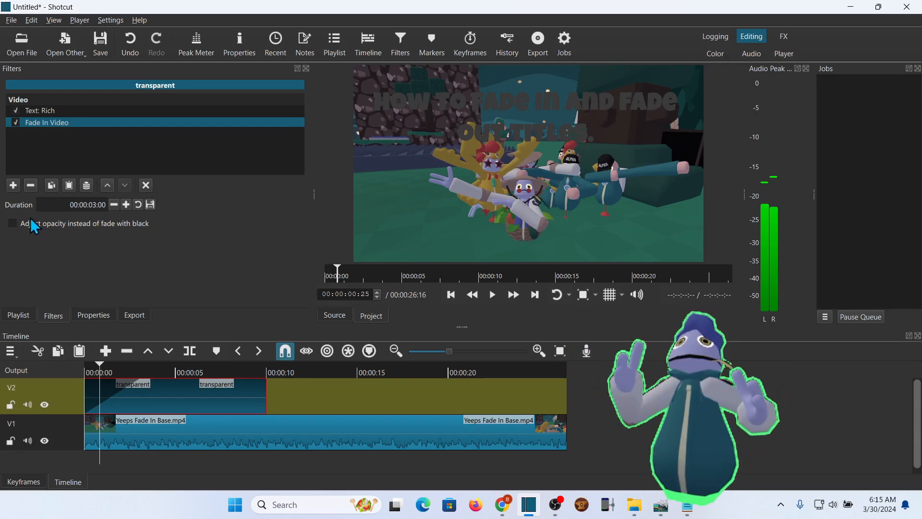
- Tick 'Adjust opacity instead of fade with black' on the fade-in and preview it
click(11, 224)
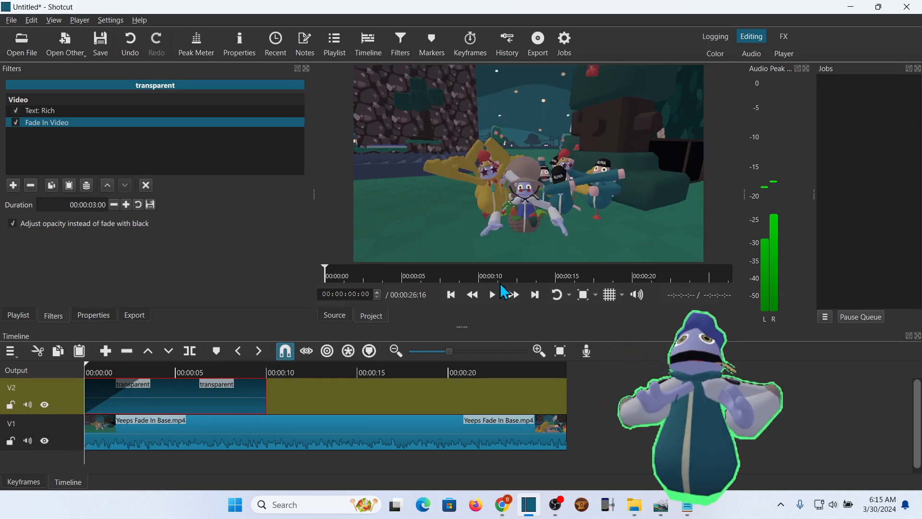
click(491, 294)
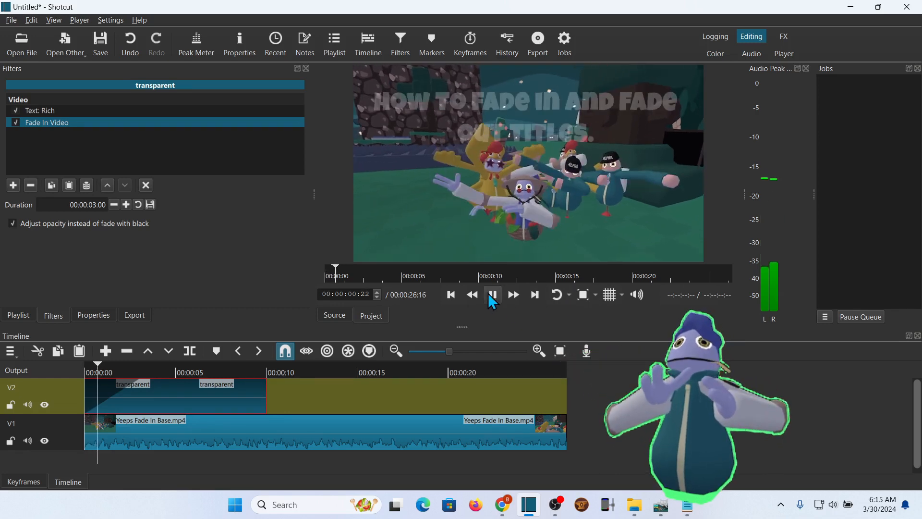
click(492, 293)
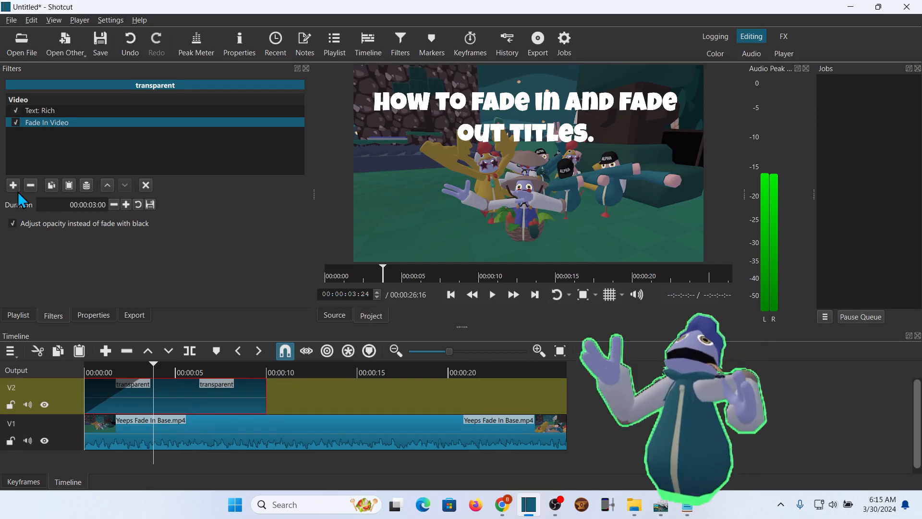
- Add a 3-second Fade Out Video filter using opacity and preview the title fading away
click(12, 185)
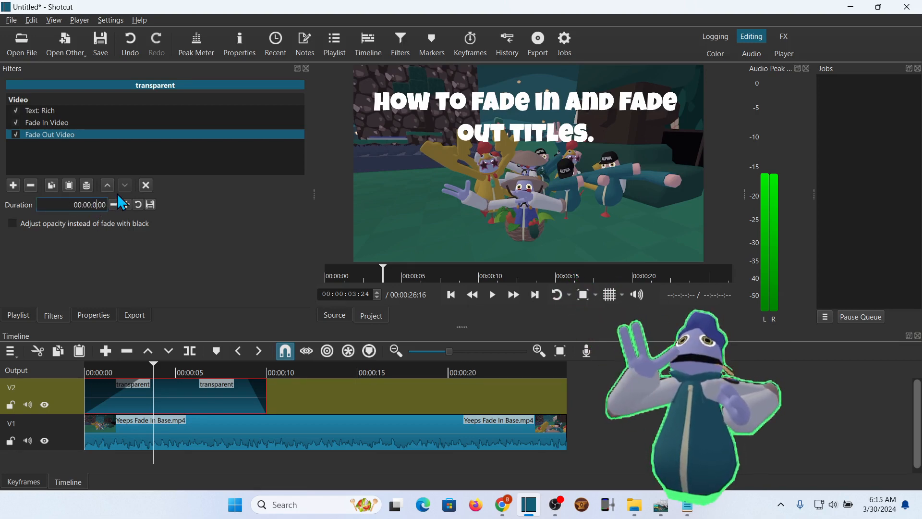
click(11, 224)
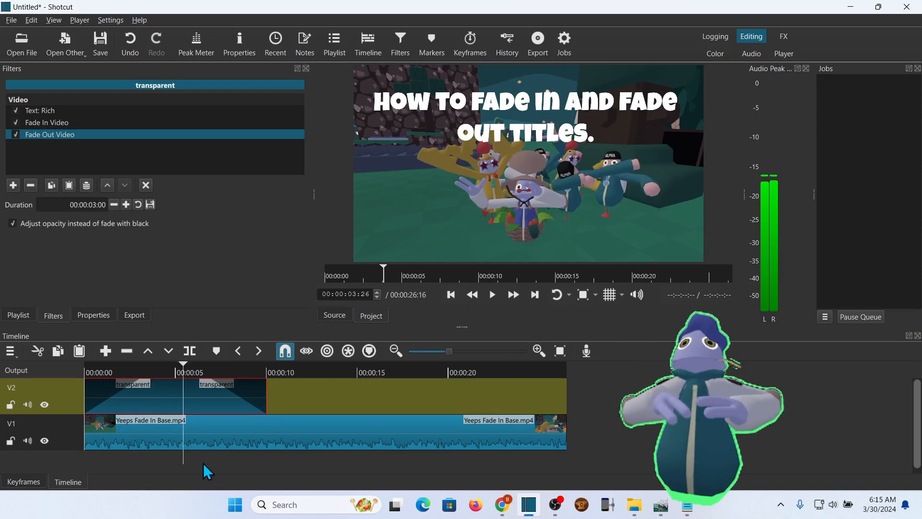
click(491, 294)
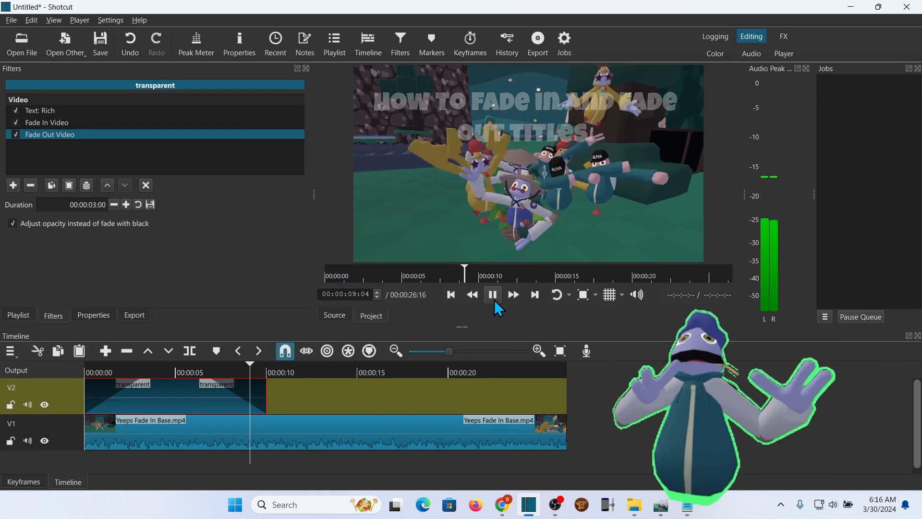
click(492, 294)
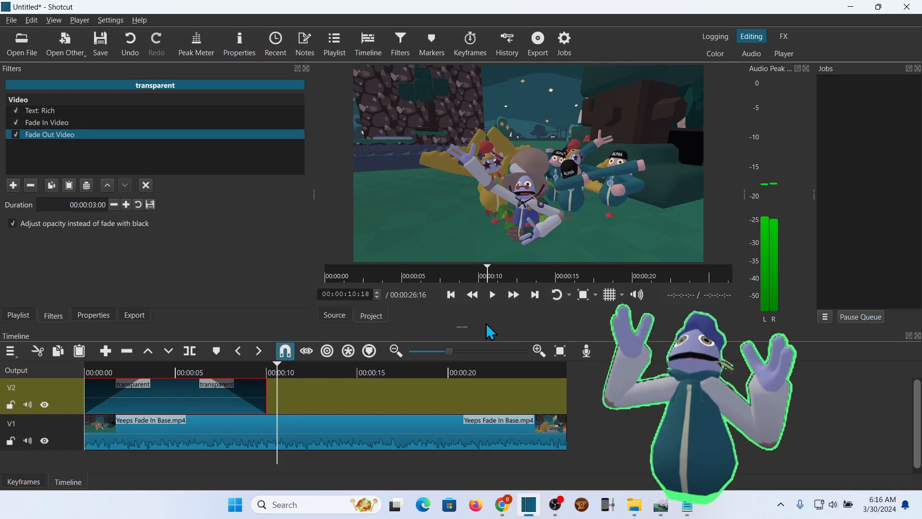
mouse_move(462, 338)
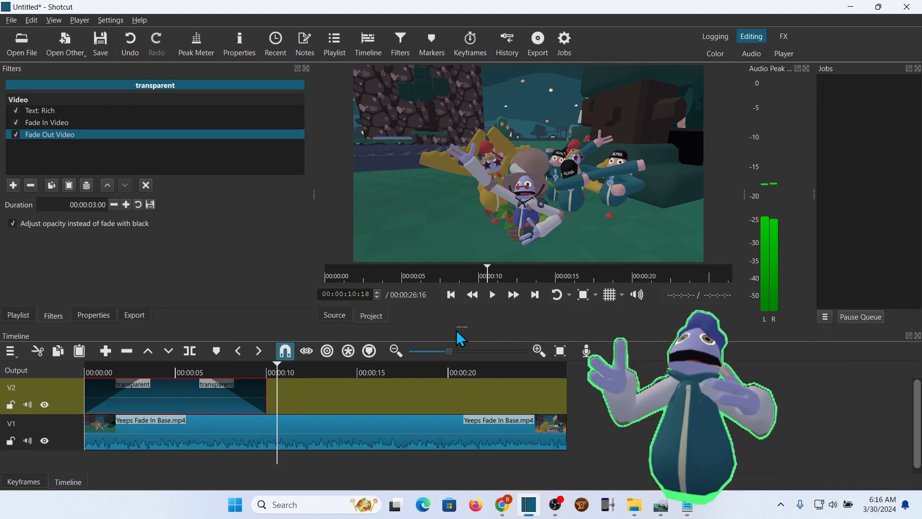
mouse_move(241, 227)
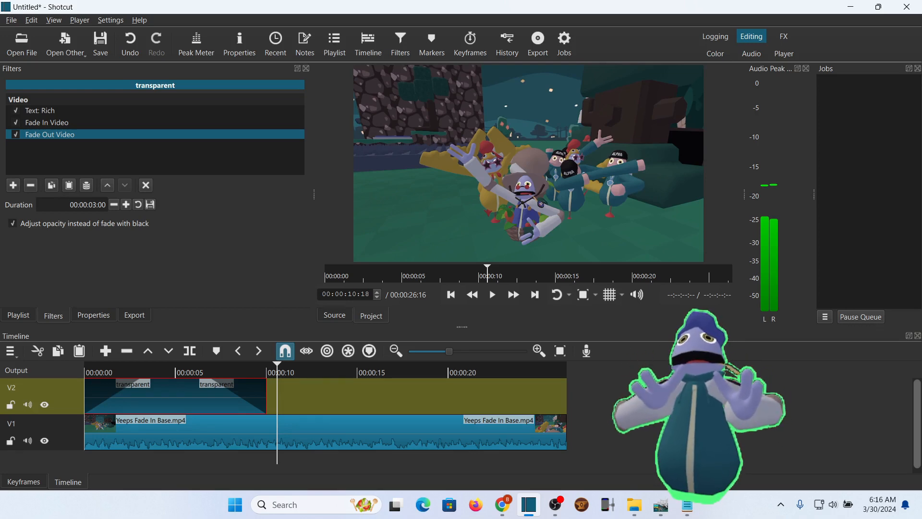
- Switch to the Title.xcf project in GIMP from the taskbar
click(660, 504)
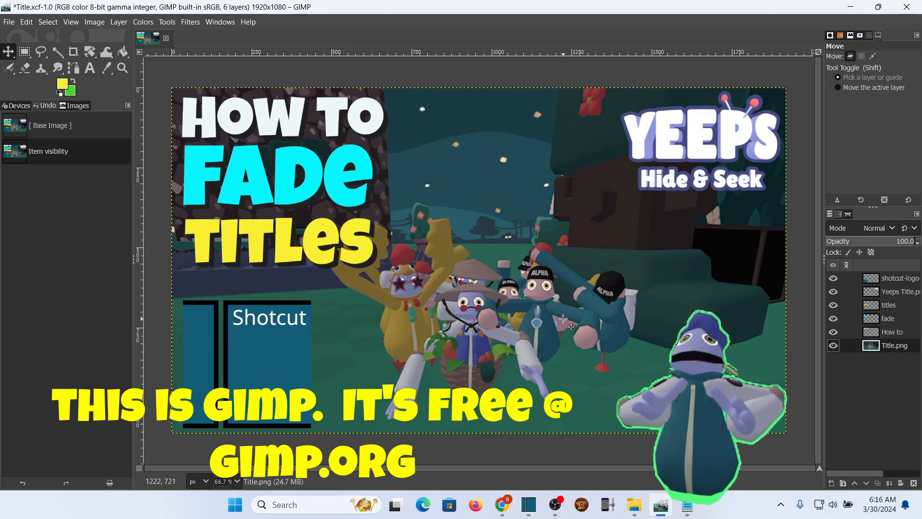
- Hide the Title.png background layer so the title sits on transparency, then minimize GIMP
click(832, 345)
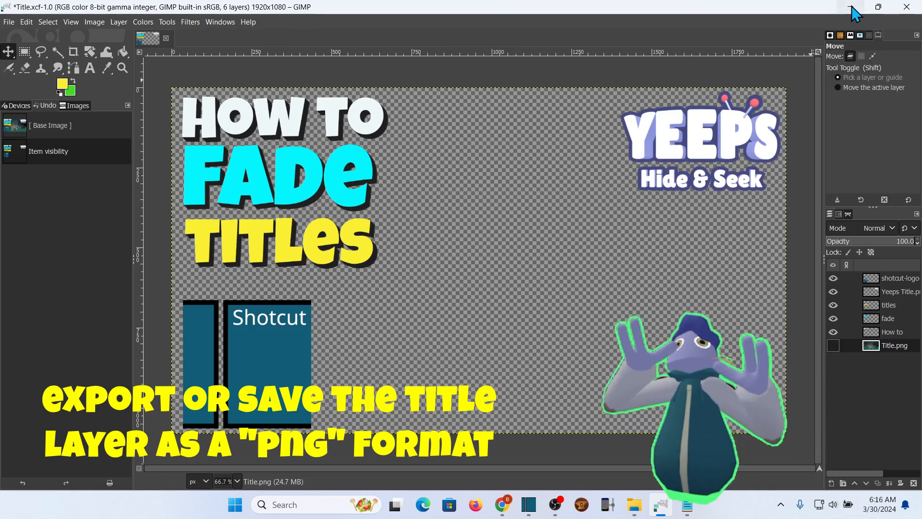
click(528, 504)
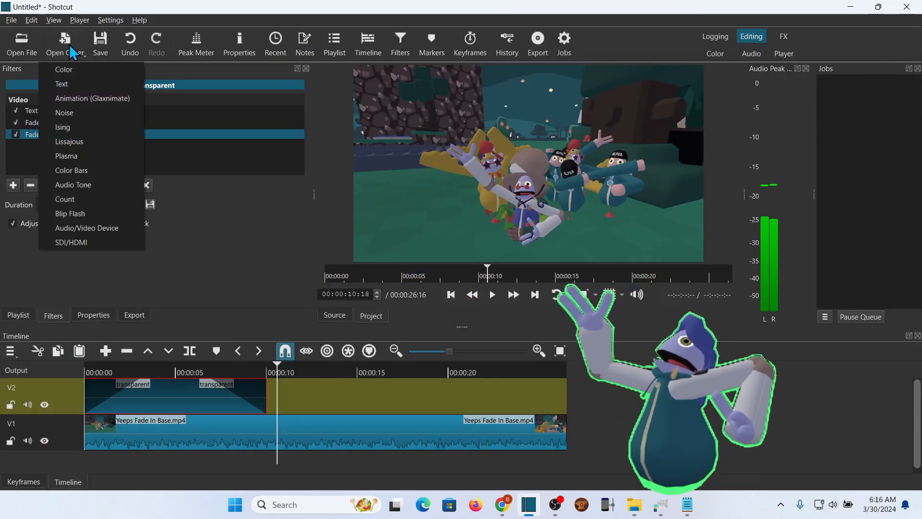
- Bring the Title Yeeps Fade In PNG into Shotcut and place it on V2 after the text title
click(22, 44)
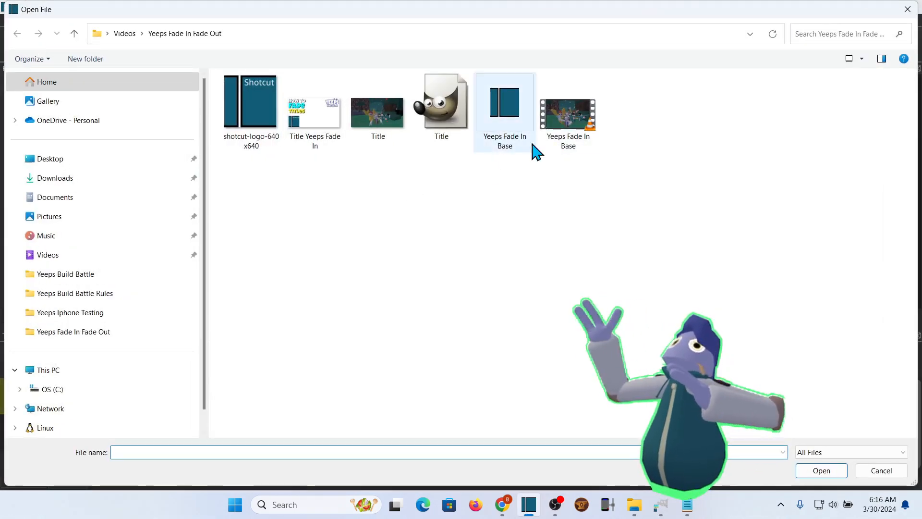
click(315, 112)
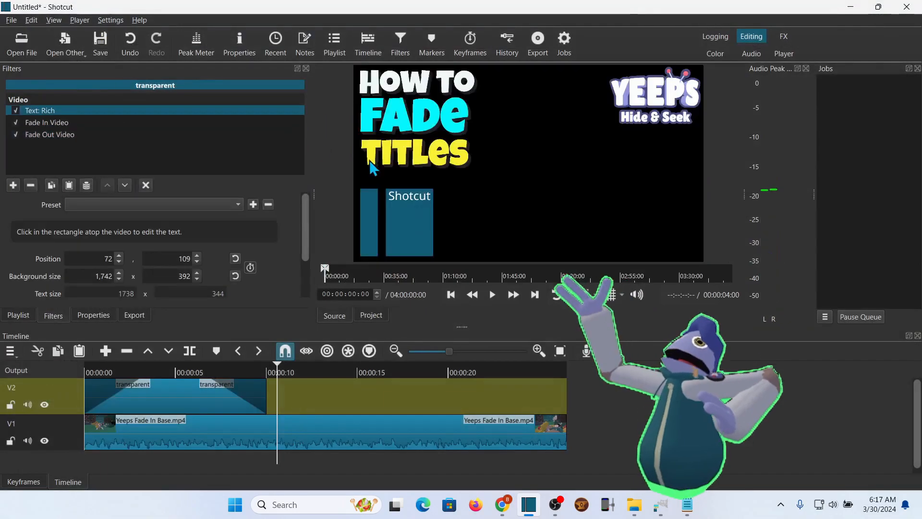
click(491, 295)
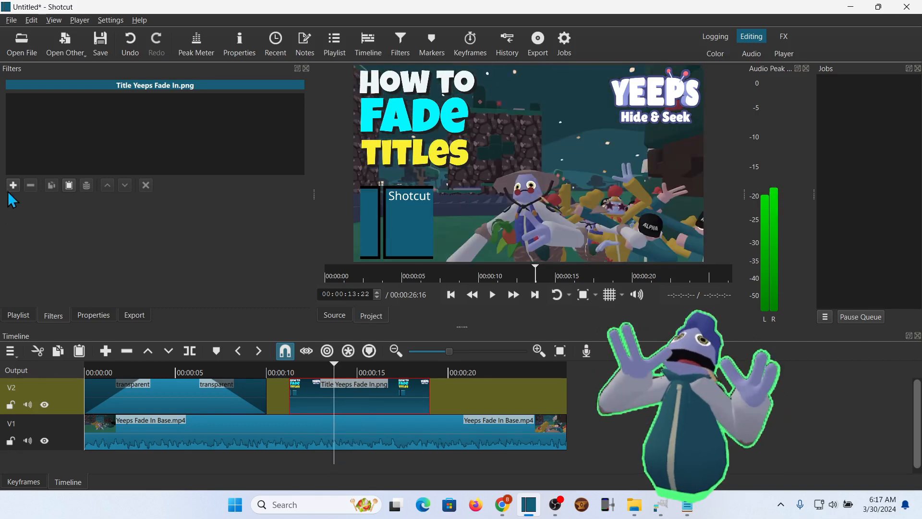
- Apply Fade In Video to the PNG title with a 00:00:03:00 duration using opacity instead of black
click(12, 185)
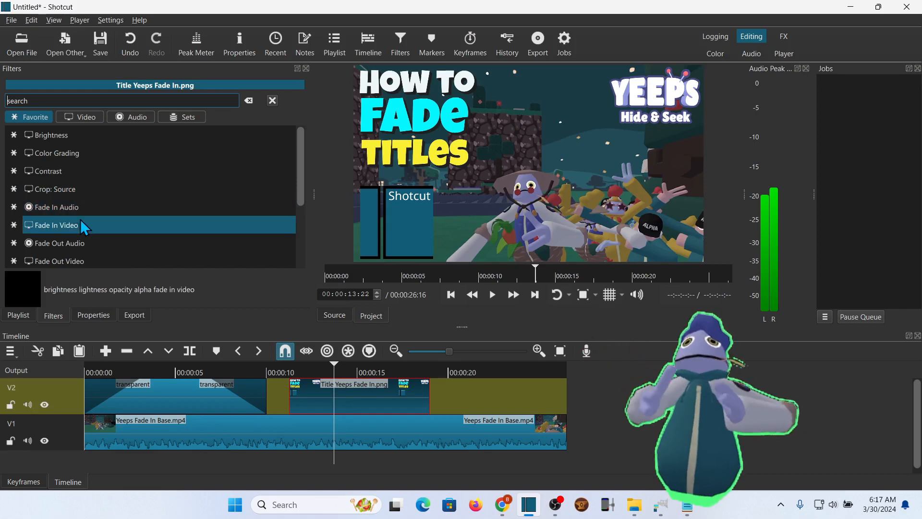
double_click(57, 225)
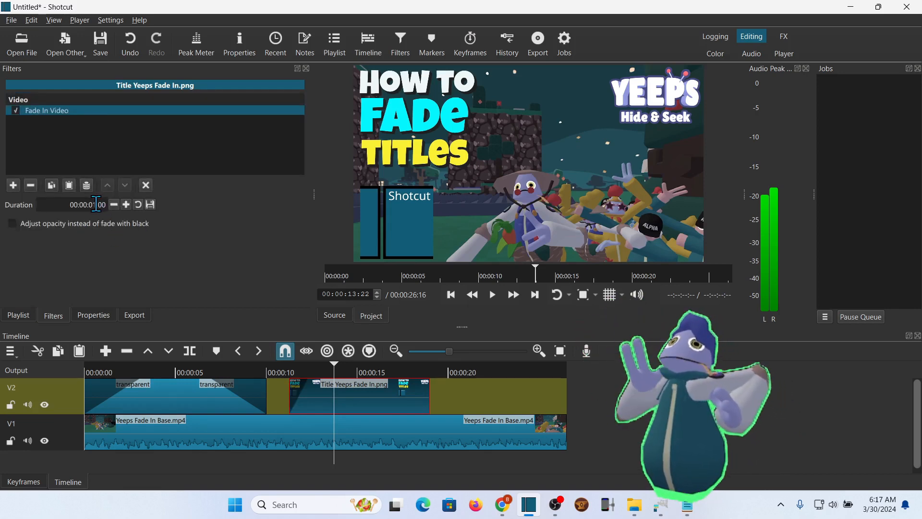
click(125, 204)
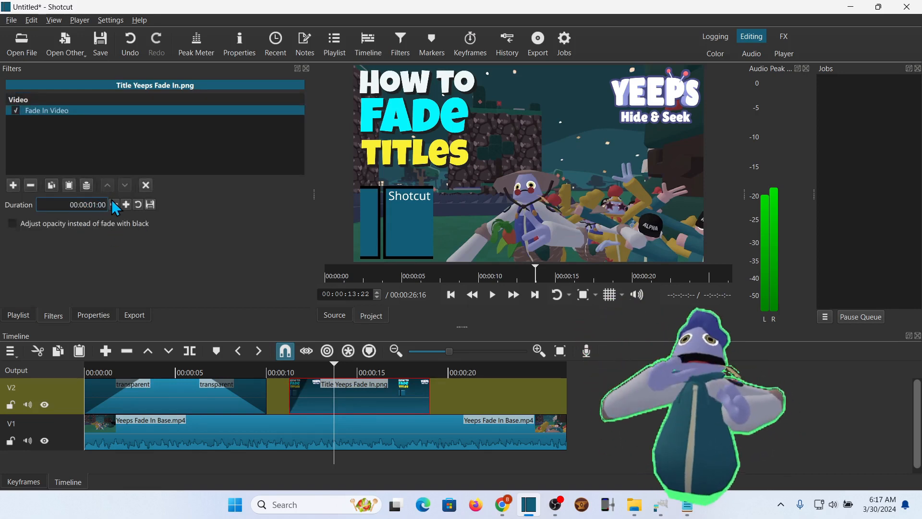
click(114, 207)
text(3)
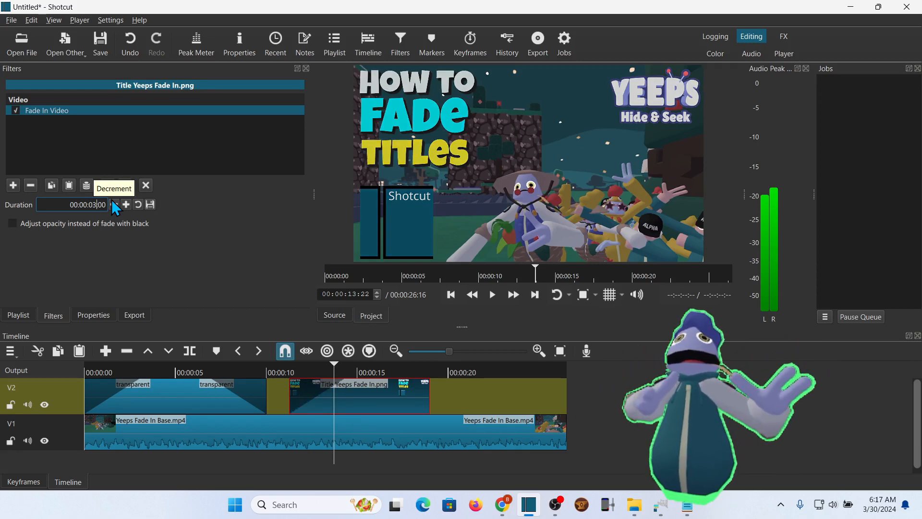
click(12, 223)
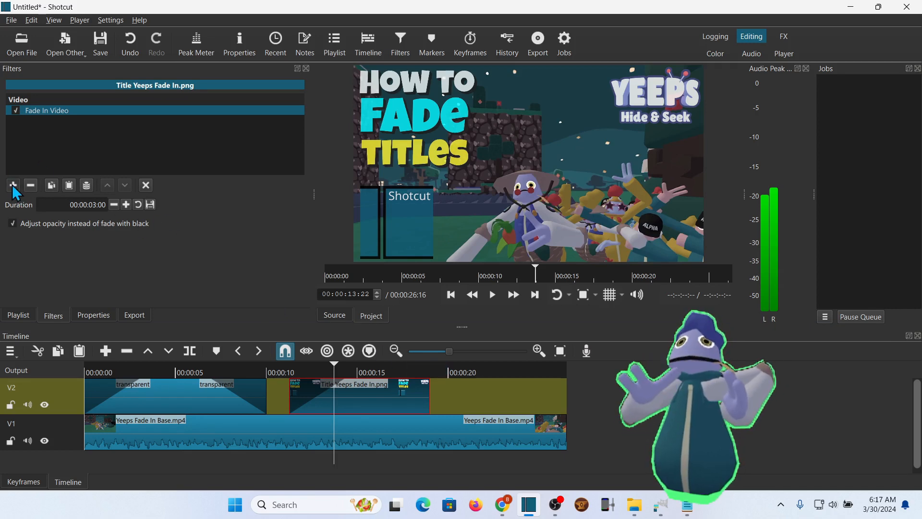
- Apply Fade Out Video to the PNG title with a 3-second opacity fade
click(13, 186)
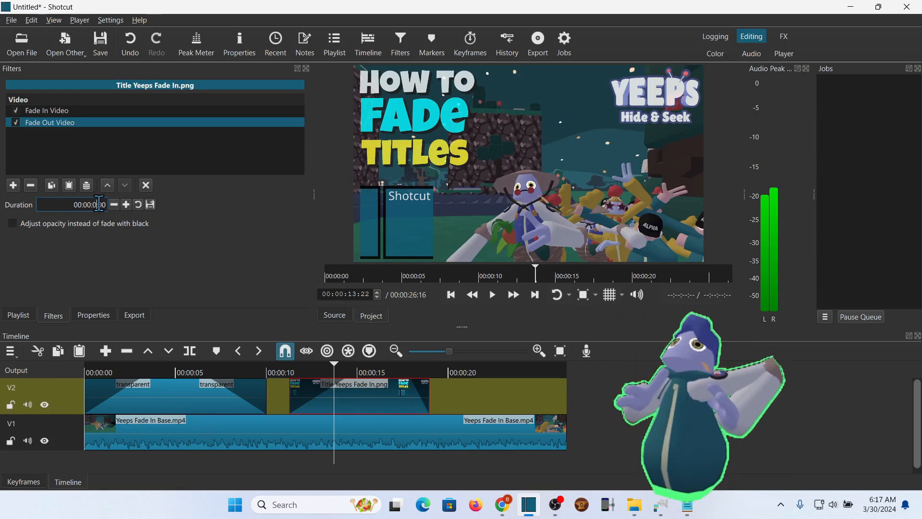
click(11, 223)
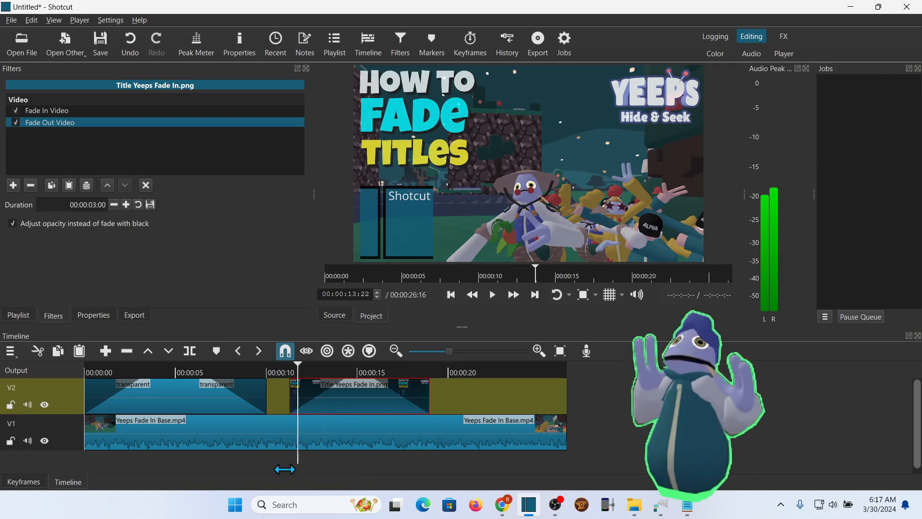
click(492, 294)
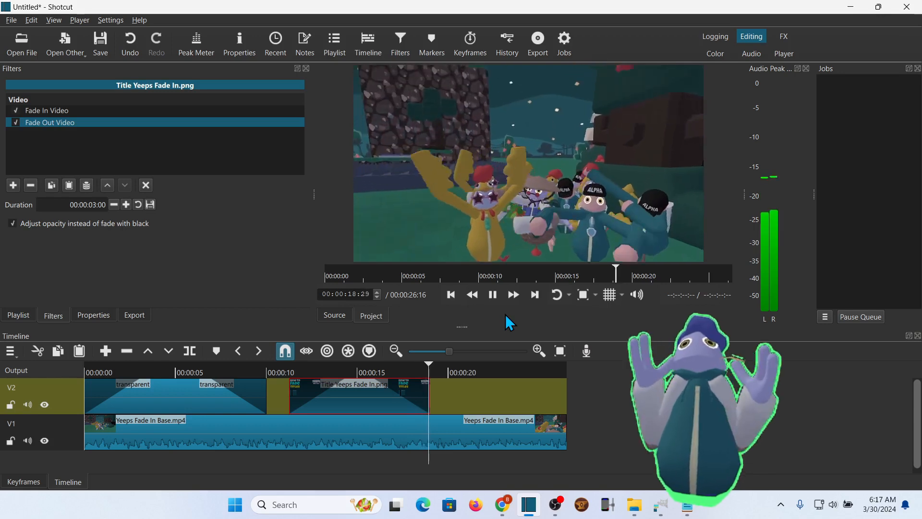
click(492, 294)
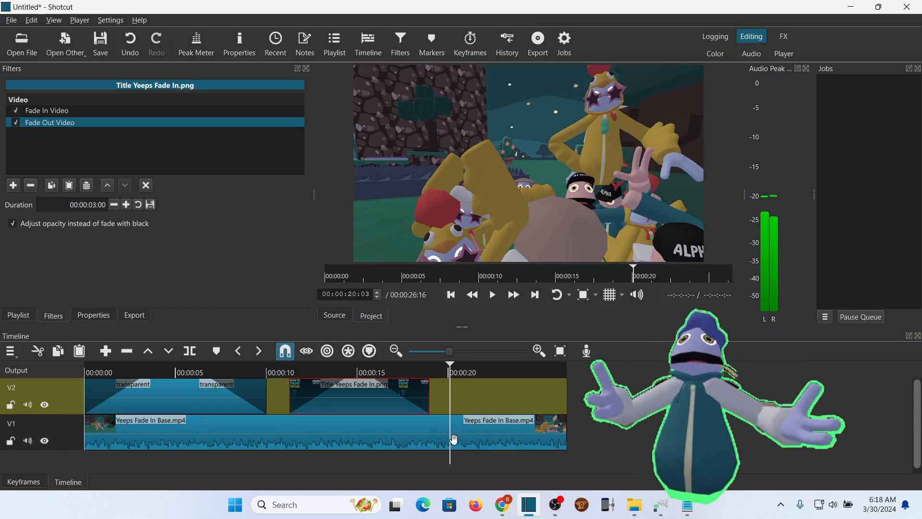
click(178, 371)
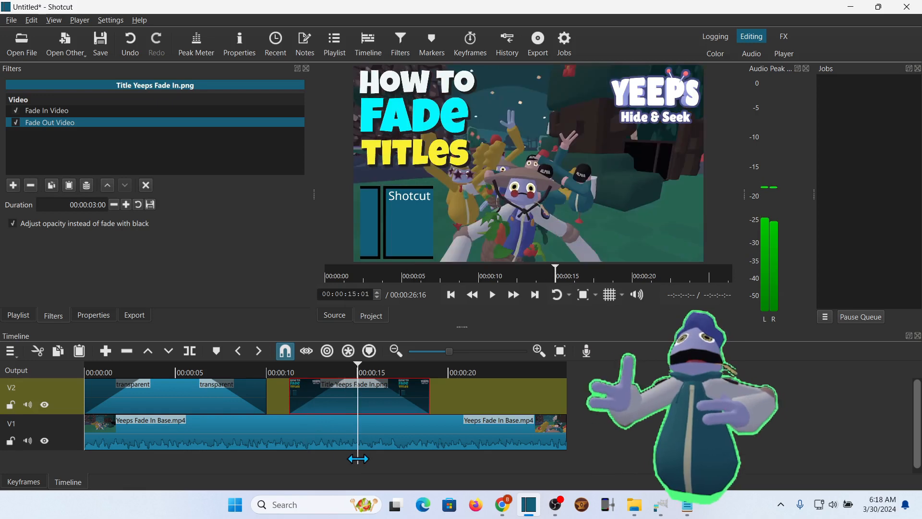
mouse_move(482, 393)
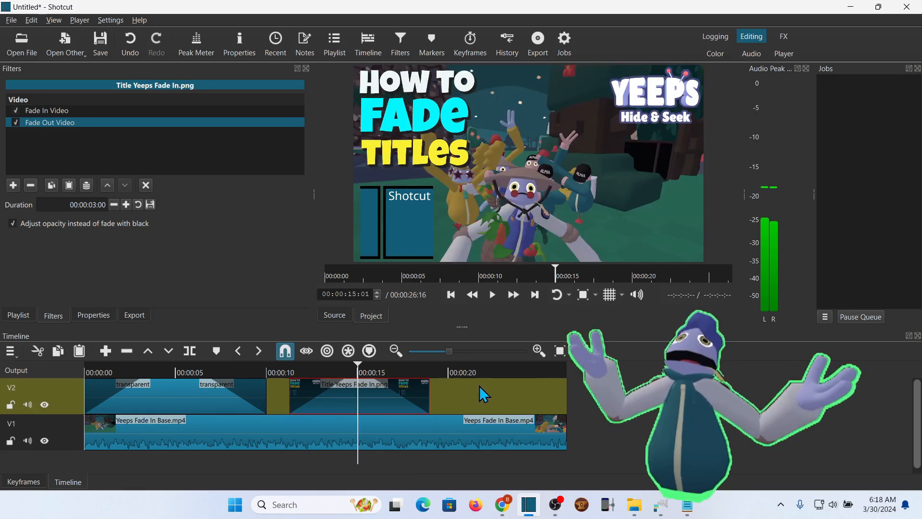